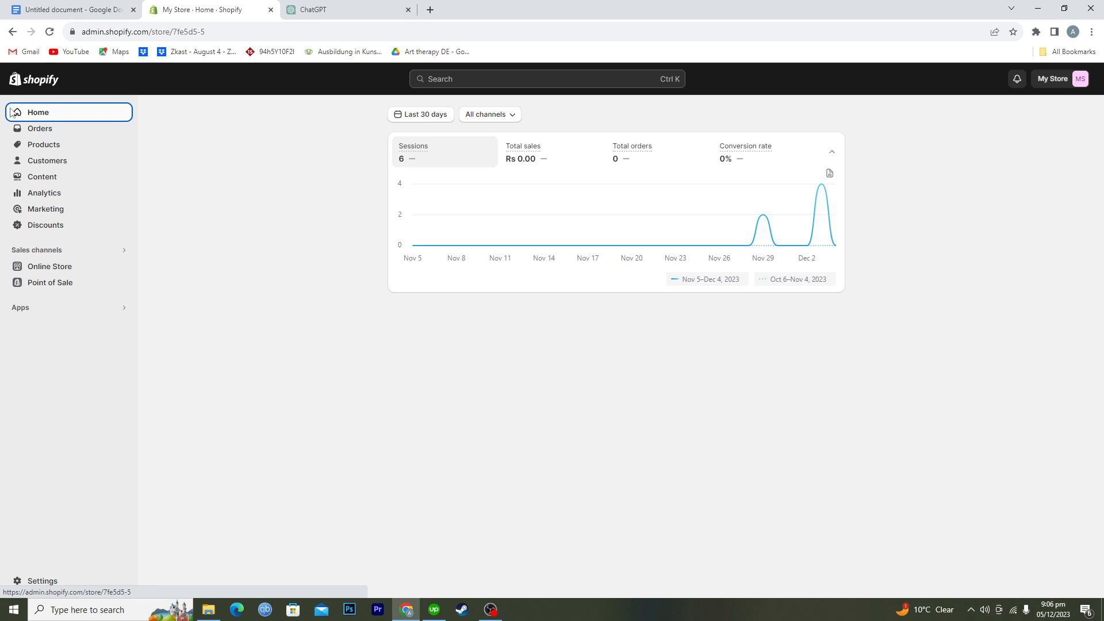
# - Open the Online Store channel and go to its empty Blog posts page
pyautogui.click(50, 266)
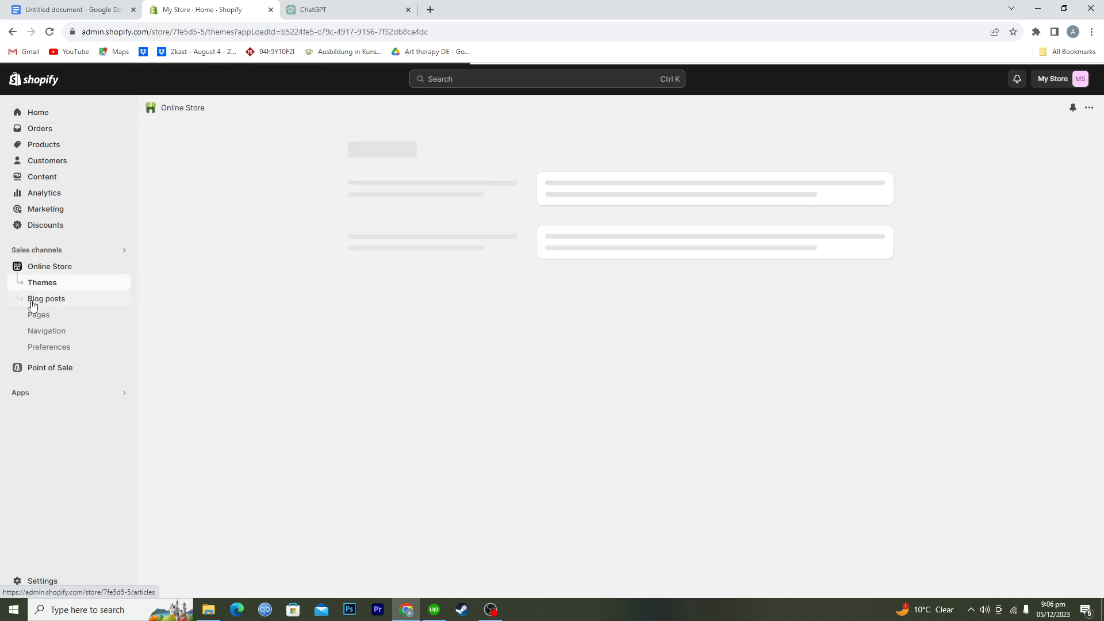
pyautogui.click(42, 282)
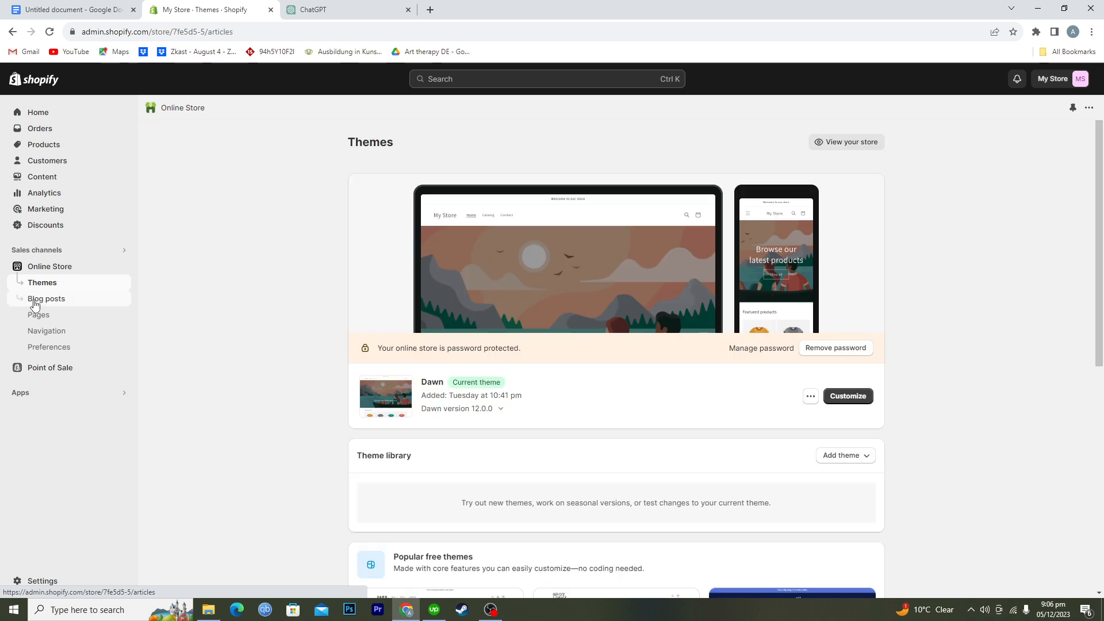
pyautogui.click(47, 298)
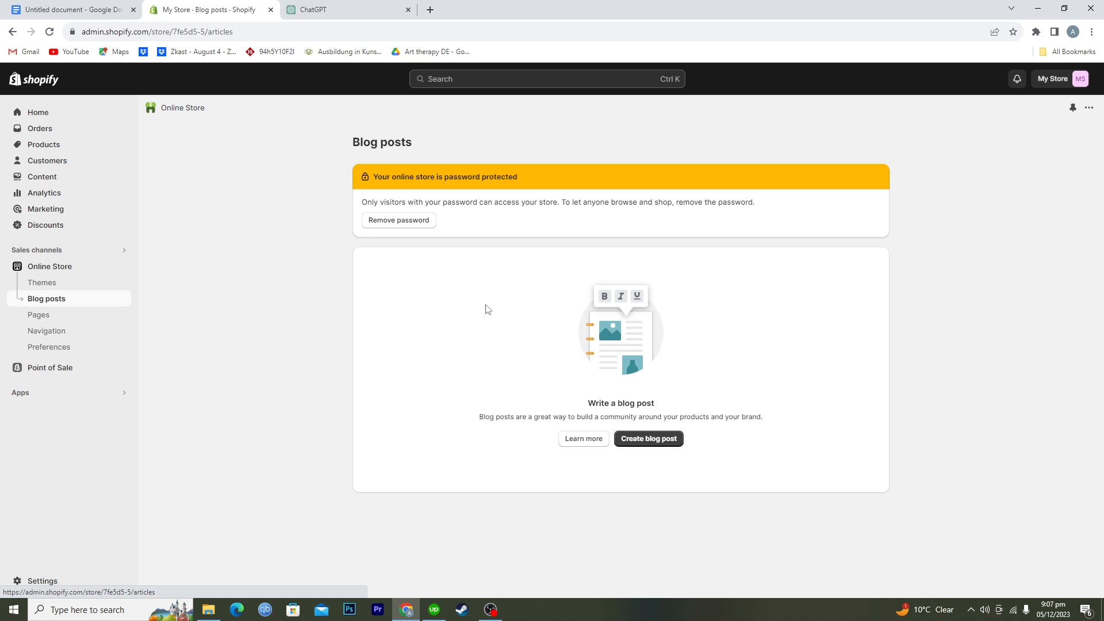
# - Create a new blog post, expand Edit website SEO, and click into its page title fields
pyautogui.click(649, 438)
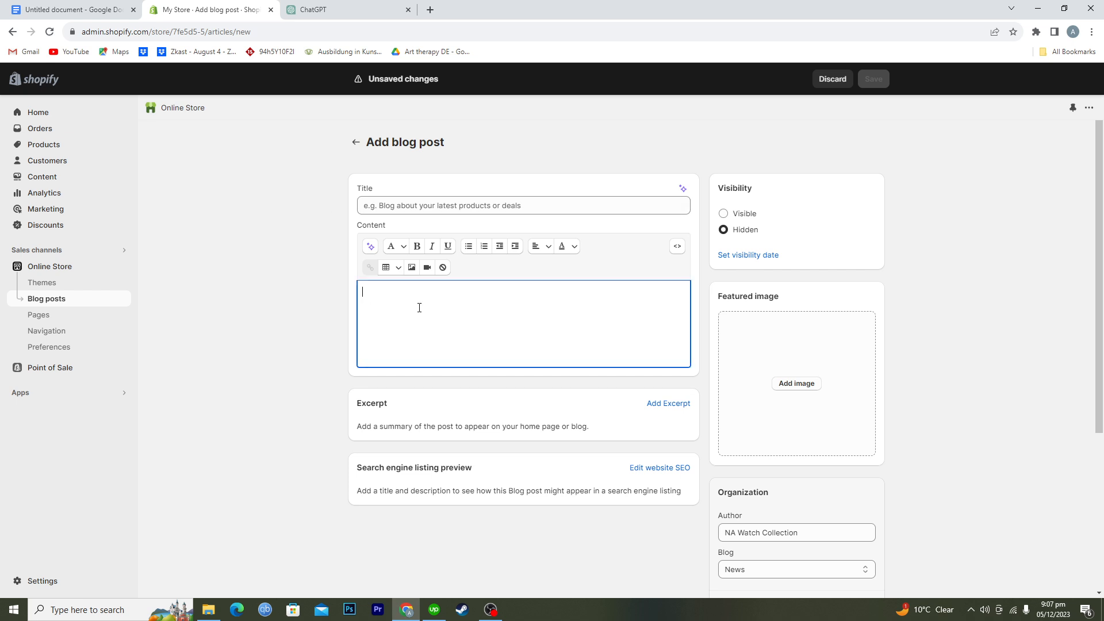
pyautogui.moveTo(401, 340)
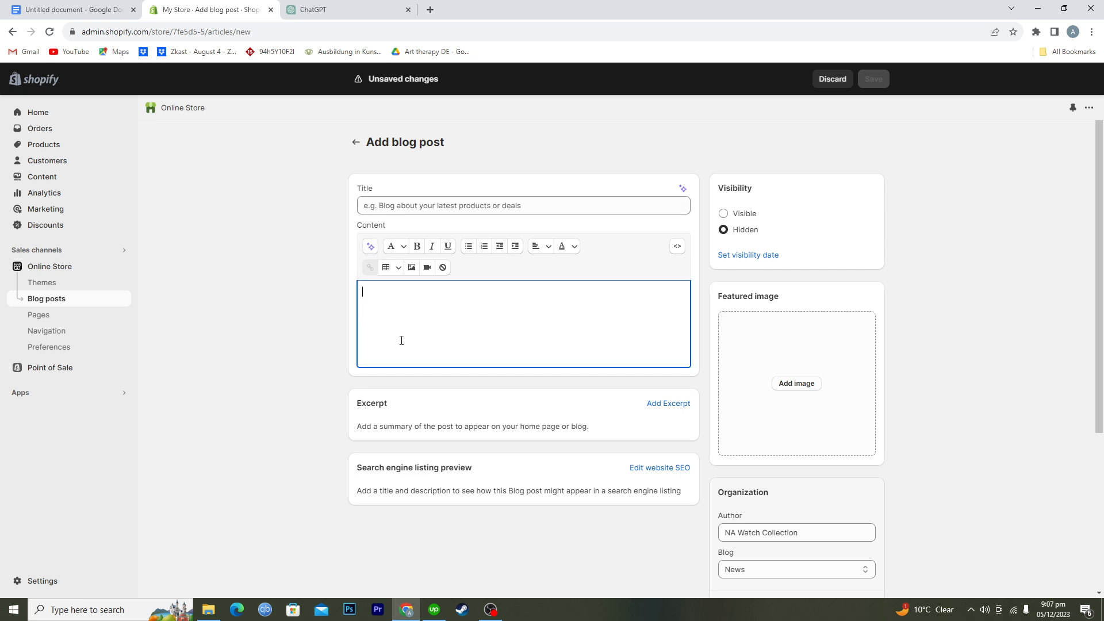
pyautogui.moveTo(455, 424)
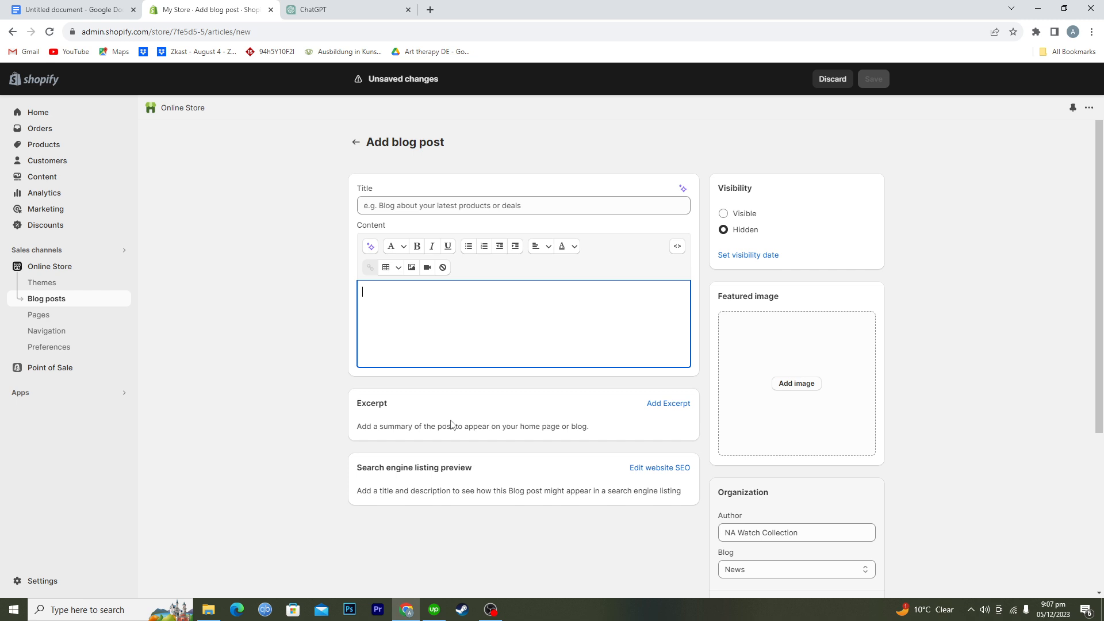
pyautogui.scroll(-3)
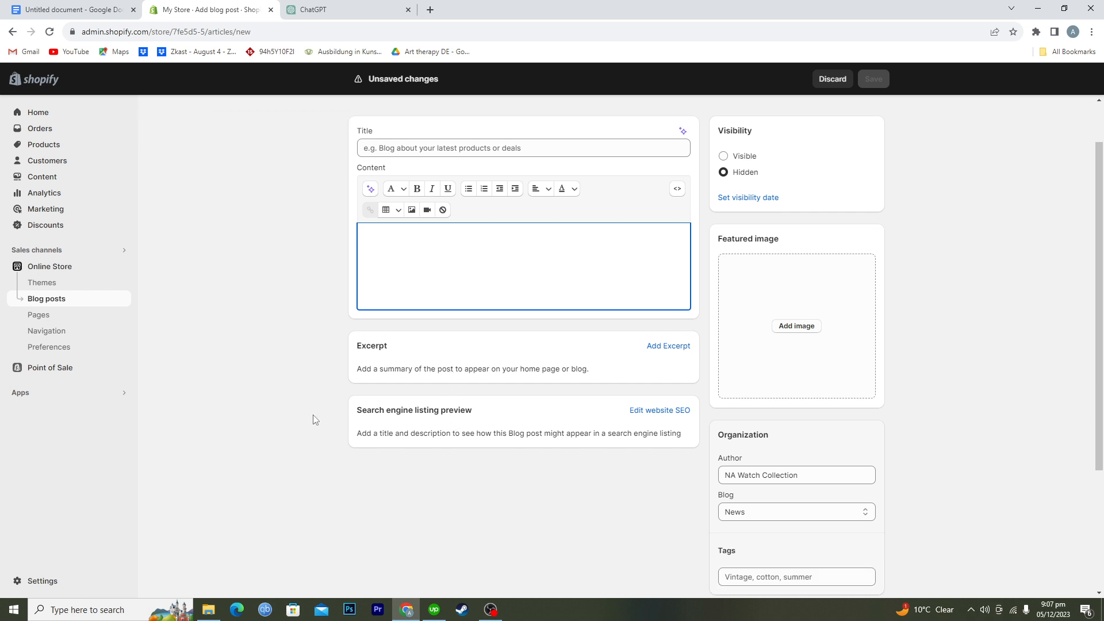
pyautogui.click(658, 410)
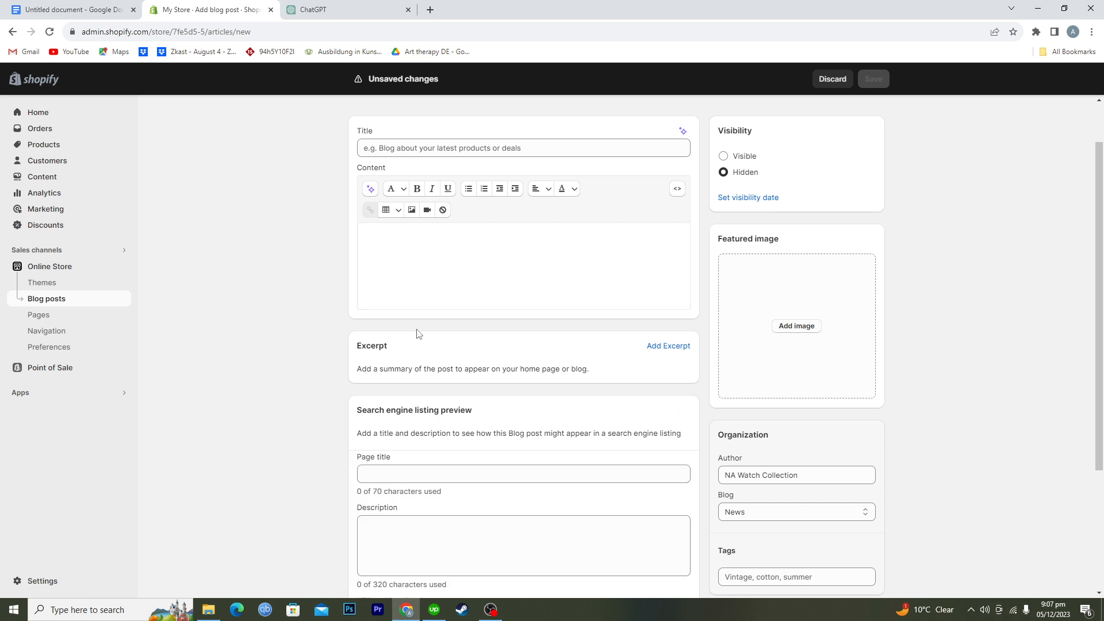
pyautogui.scroll(-3)
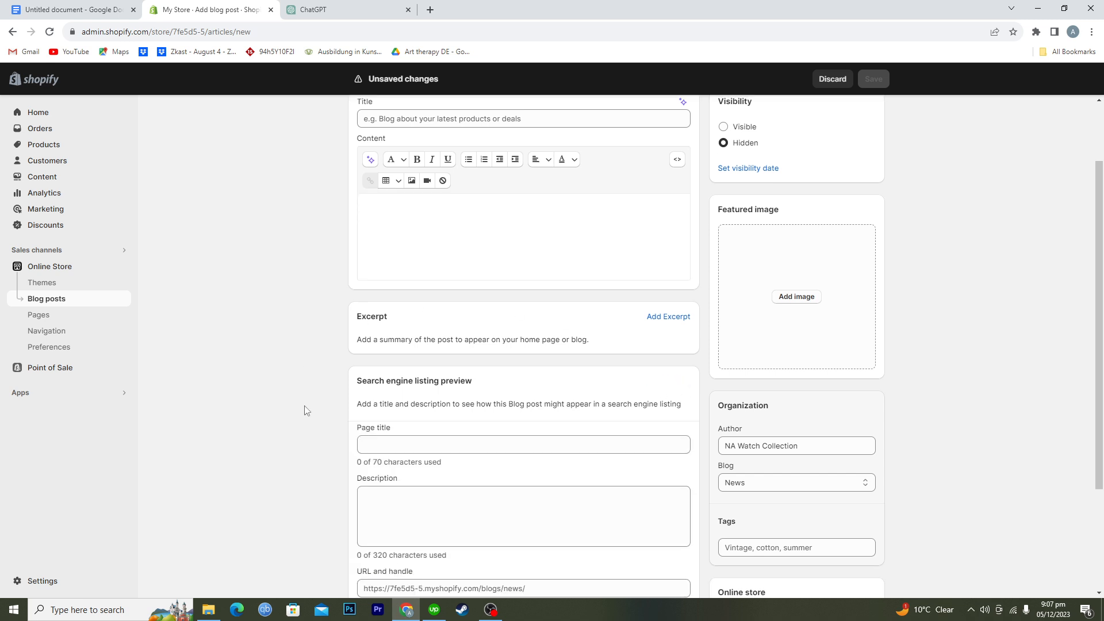
pyautogui.scroll(-3)
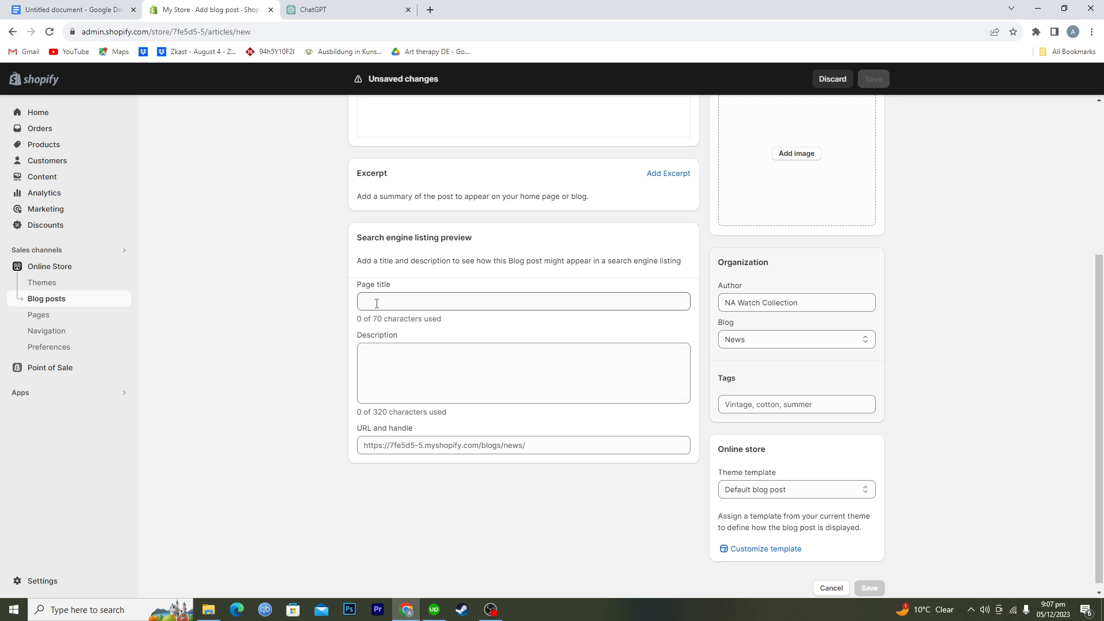
pyautogui.click(523, 302)
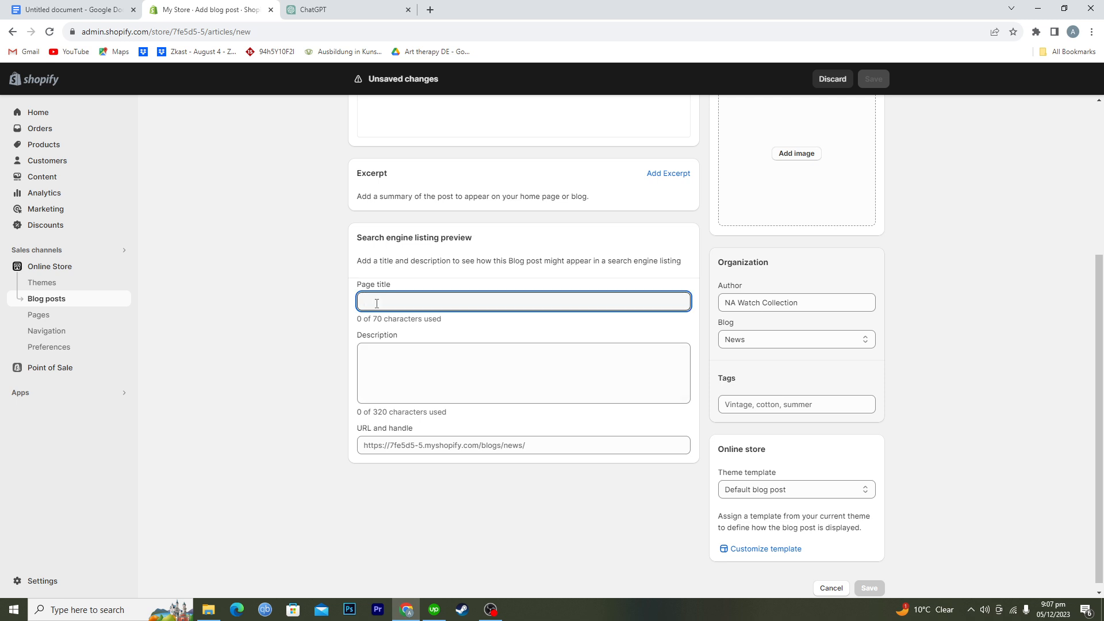
pyautogui.click(523, 372)
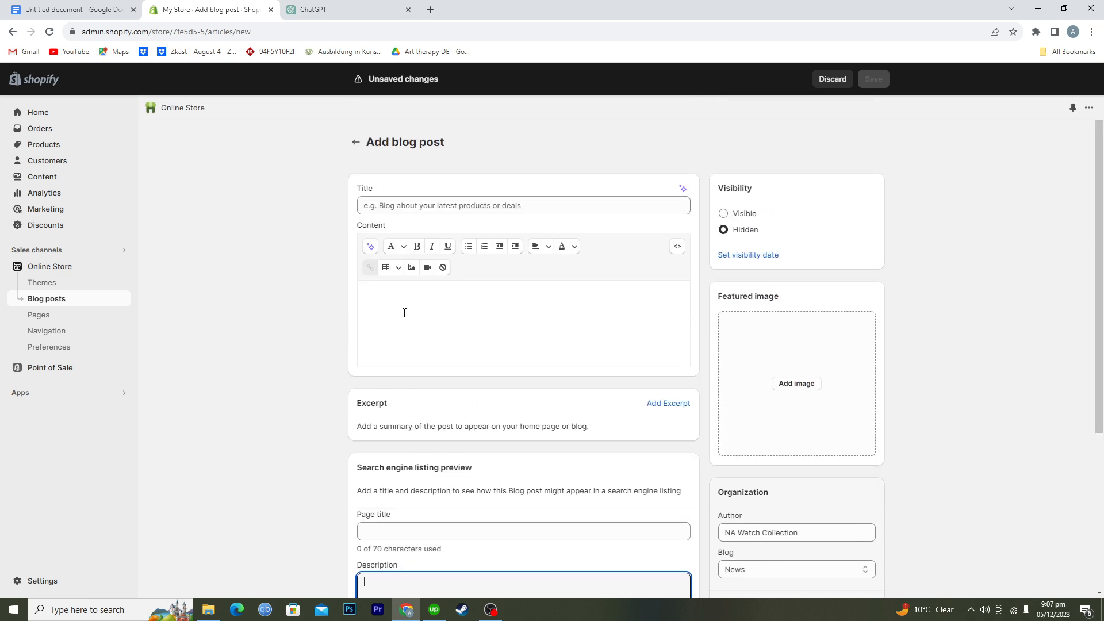
pyautogui.click(322, 9)
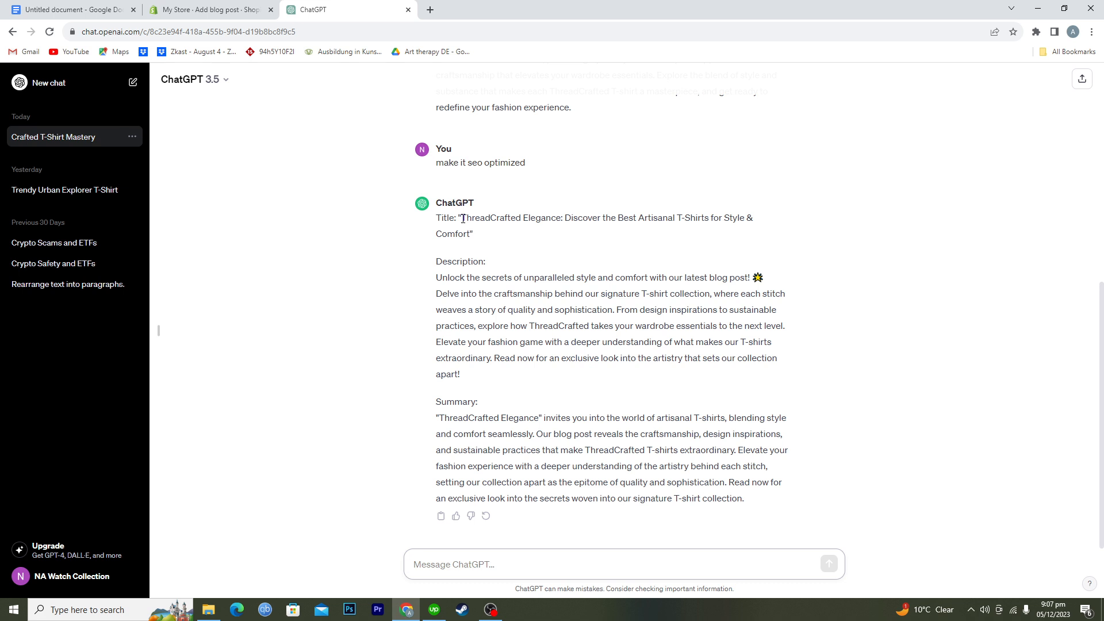
# - Copy ChatGPT's title 'ThreadCrafted Elegance: Discover the Best Artisanal T-Shirts…' into the post Title
pyautogui.moveTo(463, 217); pyautogui.dragTo(470, 234)
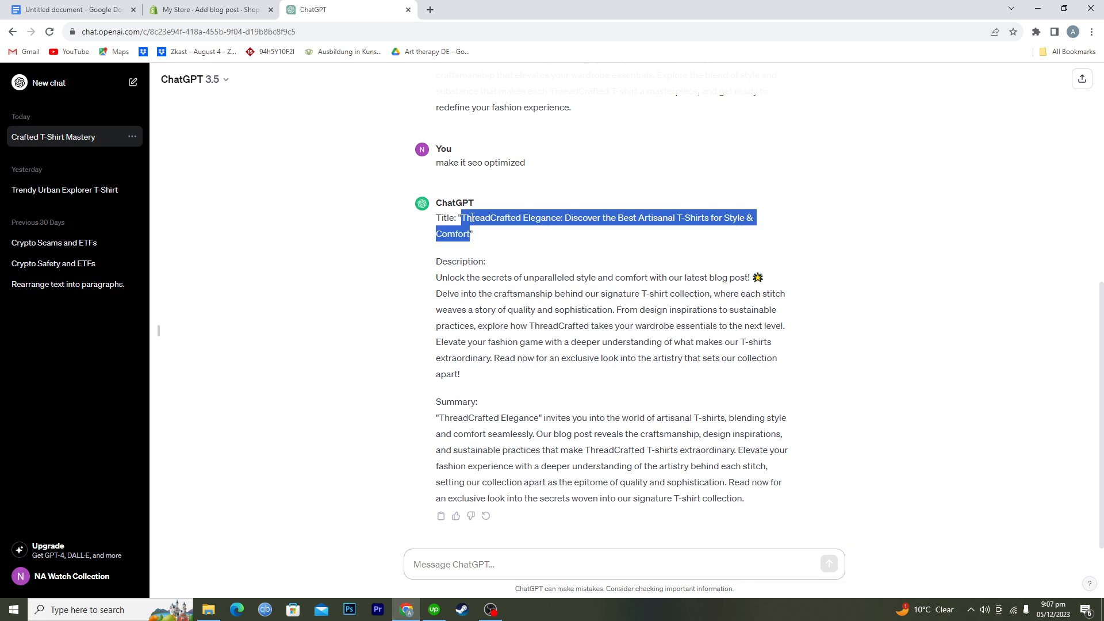
pyautogui.click(213, 9)
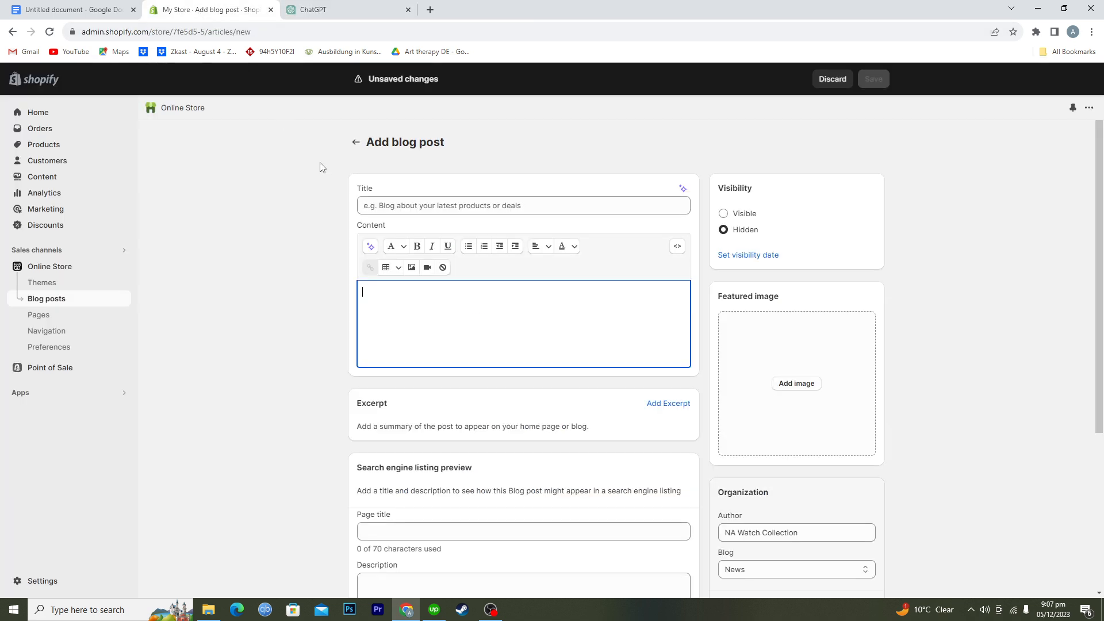
pyautogui.write('ThreadCrafted Elegance: Discover the Best Artisanal T-Shirts for Style & Comfort')
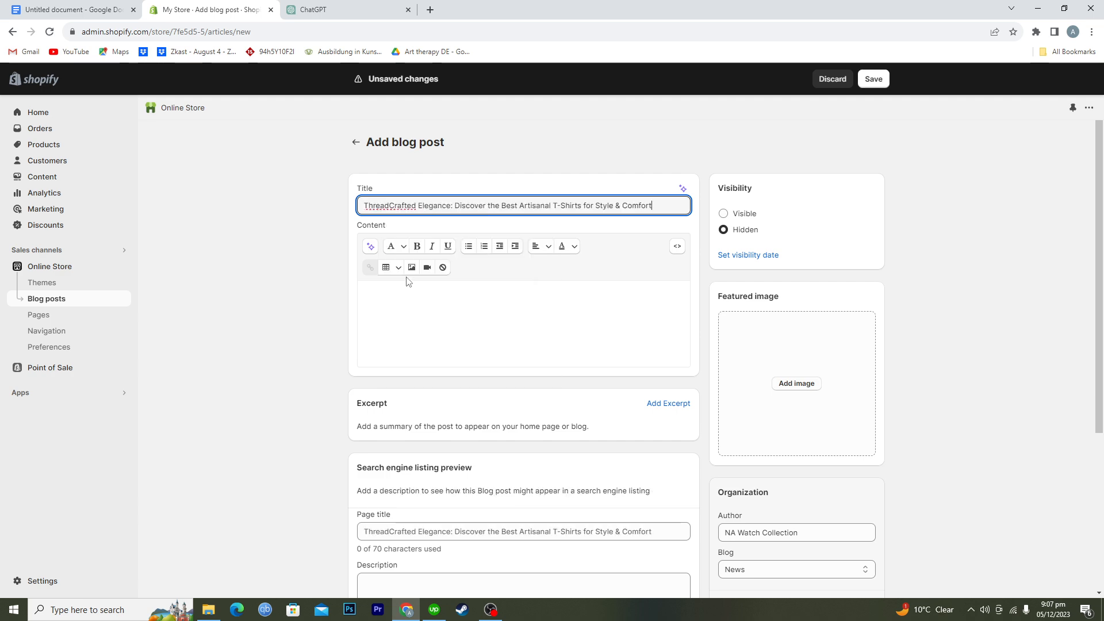
pyautogui.click(319, 11)
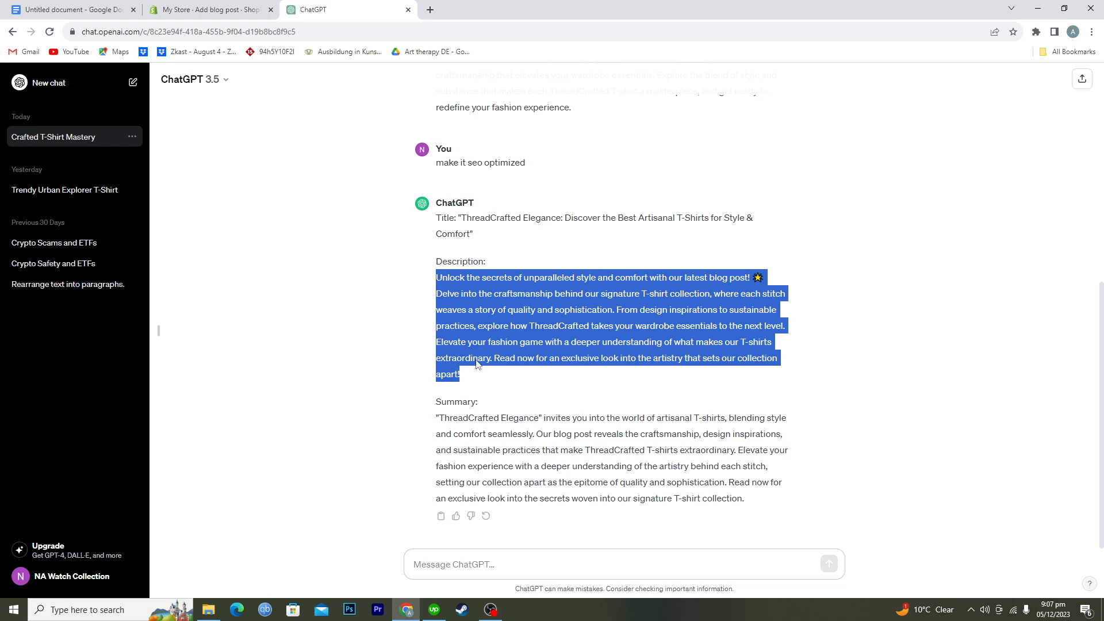
# - Paste ChatGPT's description into the post content and its summary into the excerpt
pyautogui.click(209, 9)
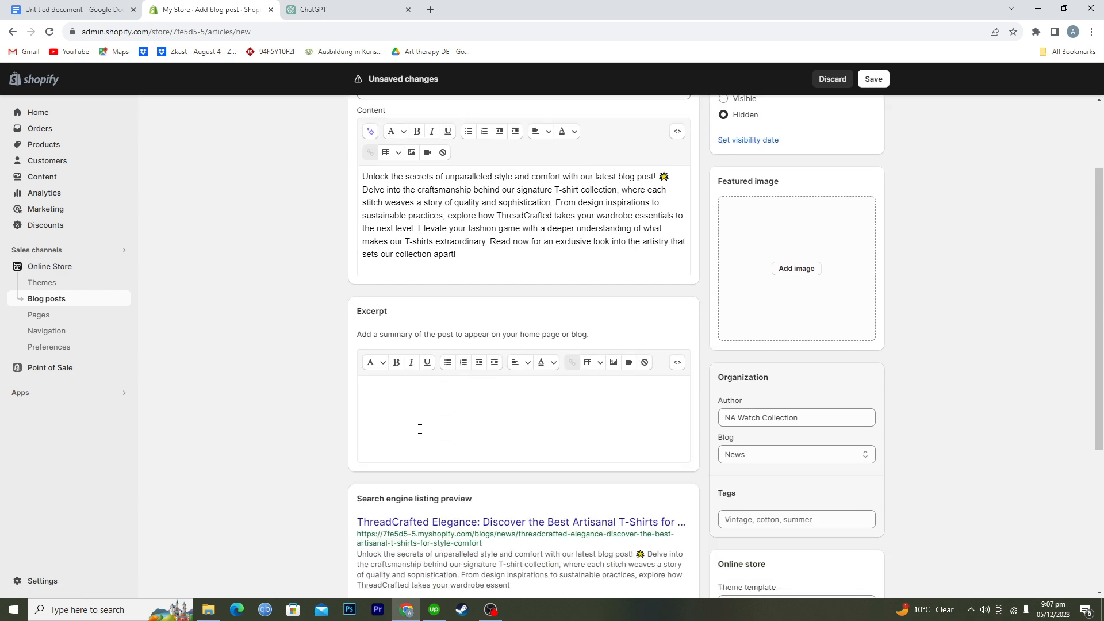
pyautogui.click(322, 9)
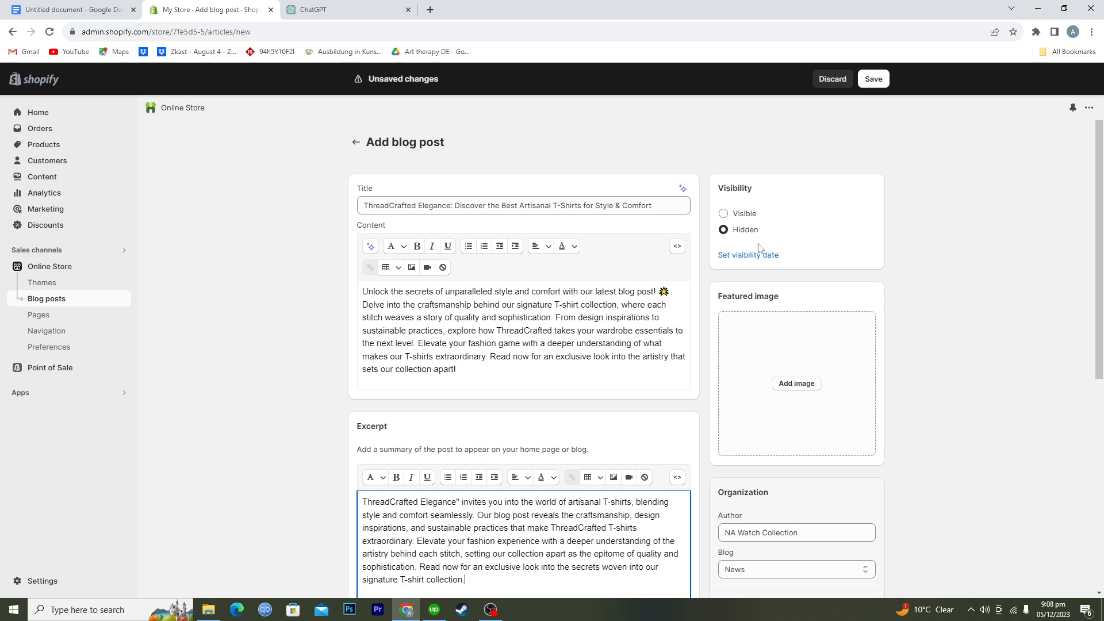
# - Make the post visible and file it under the News blog
pyautogui.click(722, 214)
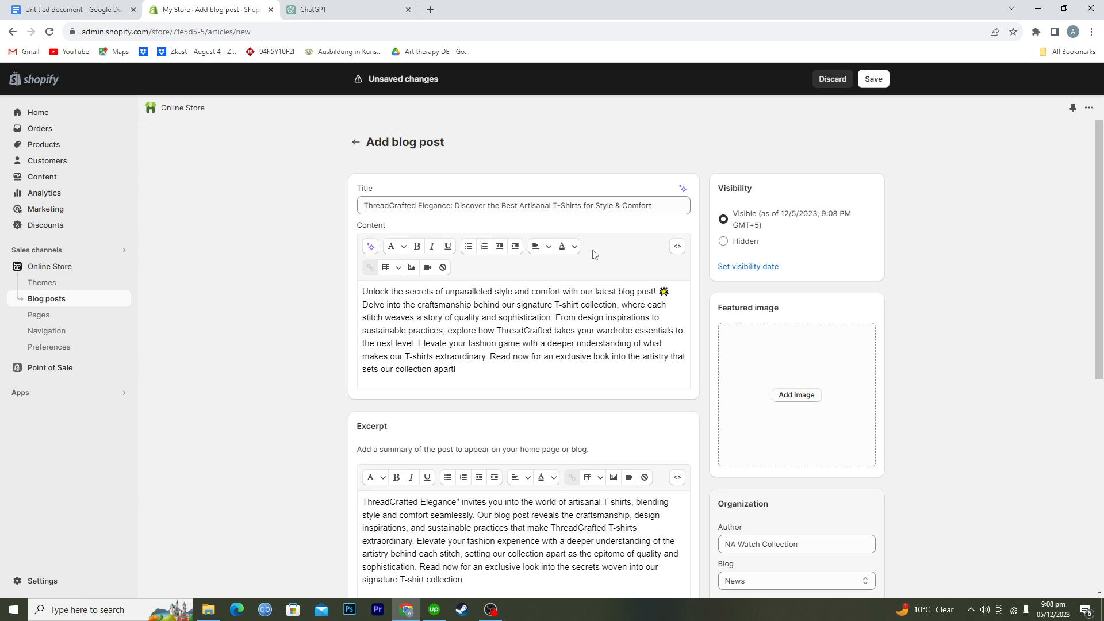
pyautogui.scroll(-3)
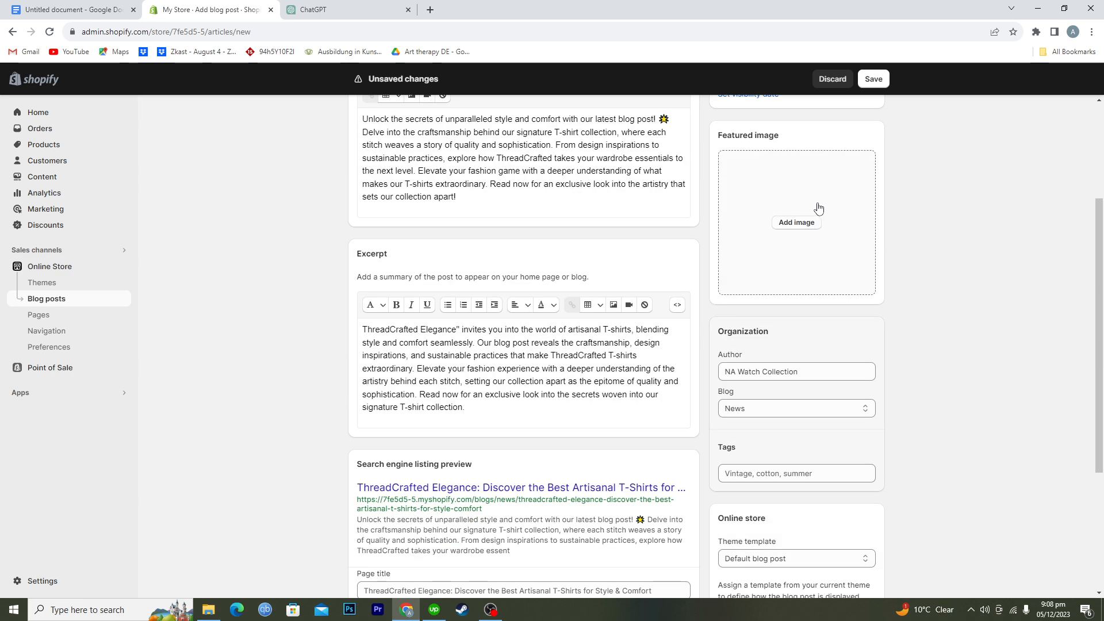
pyautogui.scroll(-3)
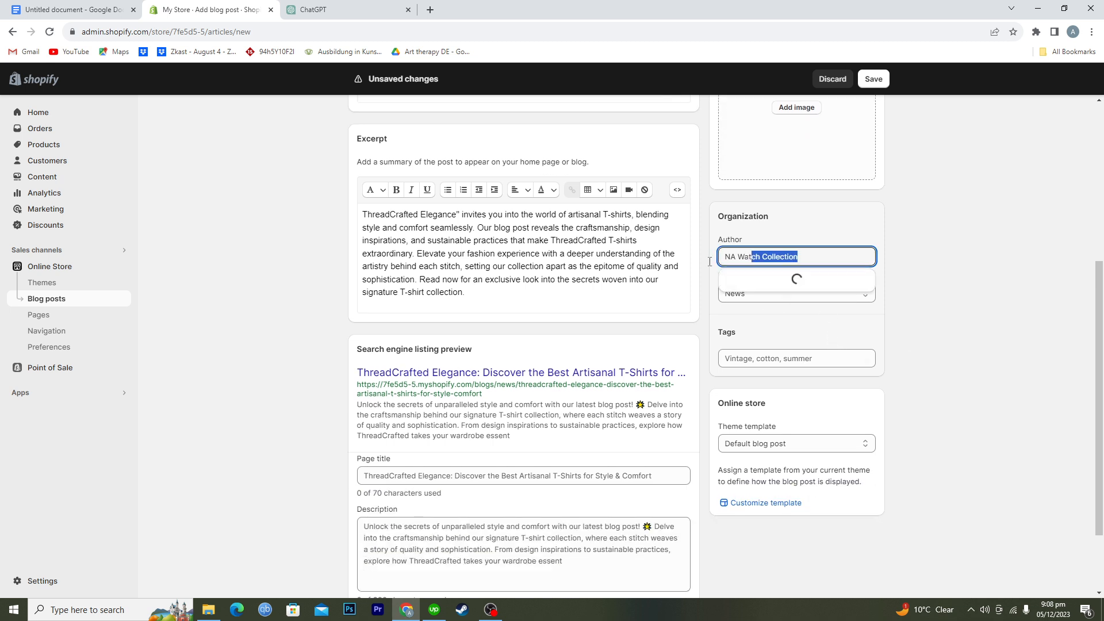
pyautogui.click(796, 293)
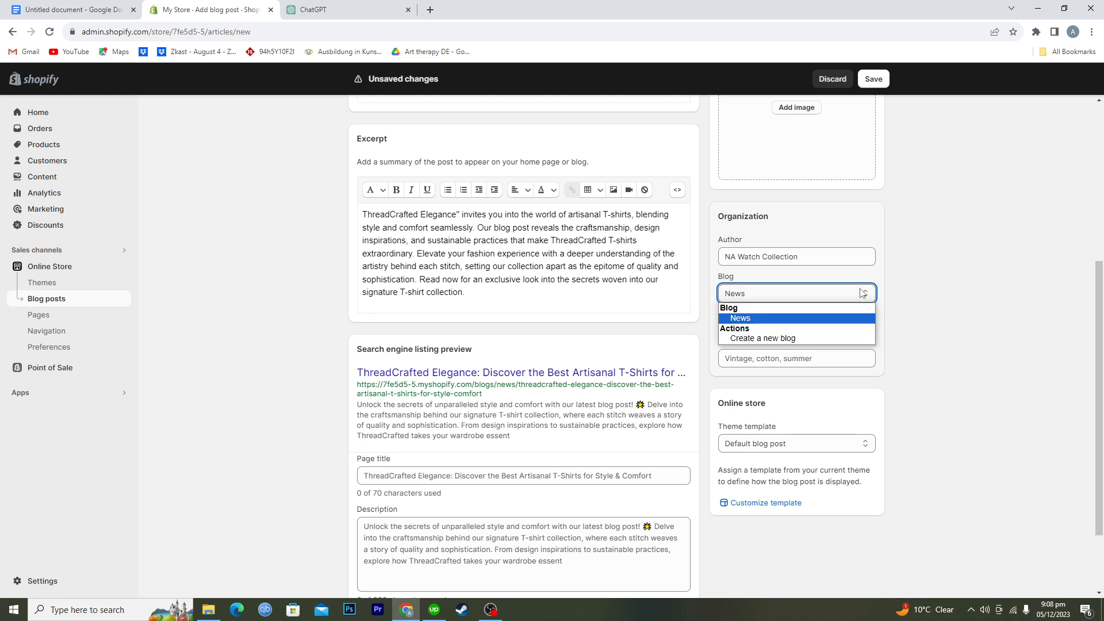
pyautogui.click(740, 318)
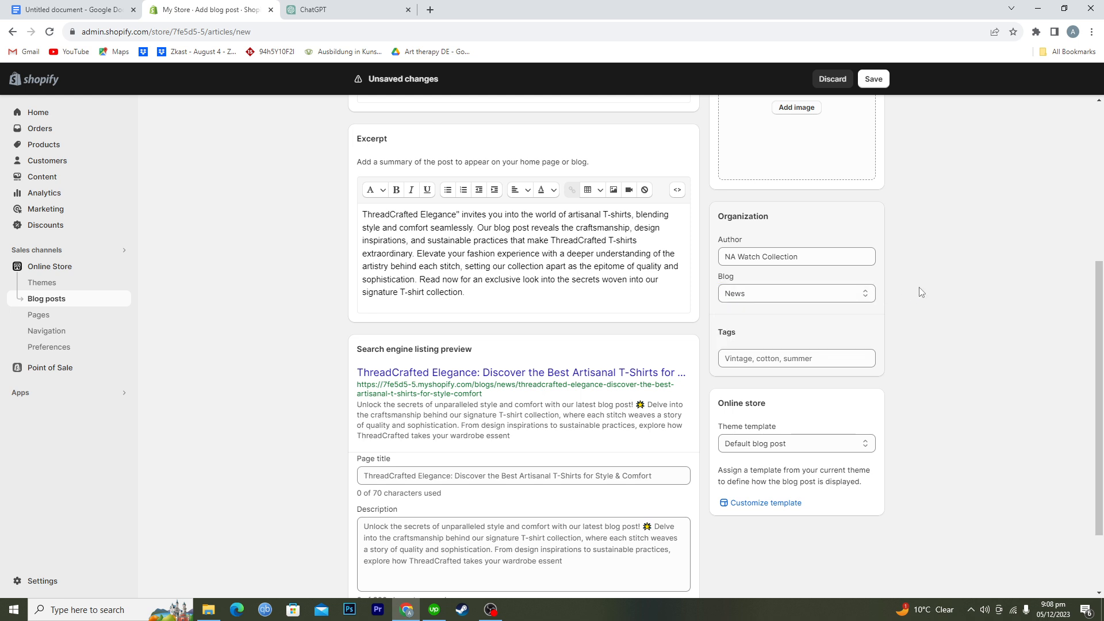
pyautogui.click(796, 358)
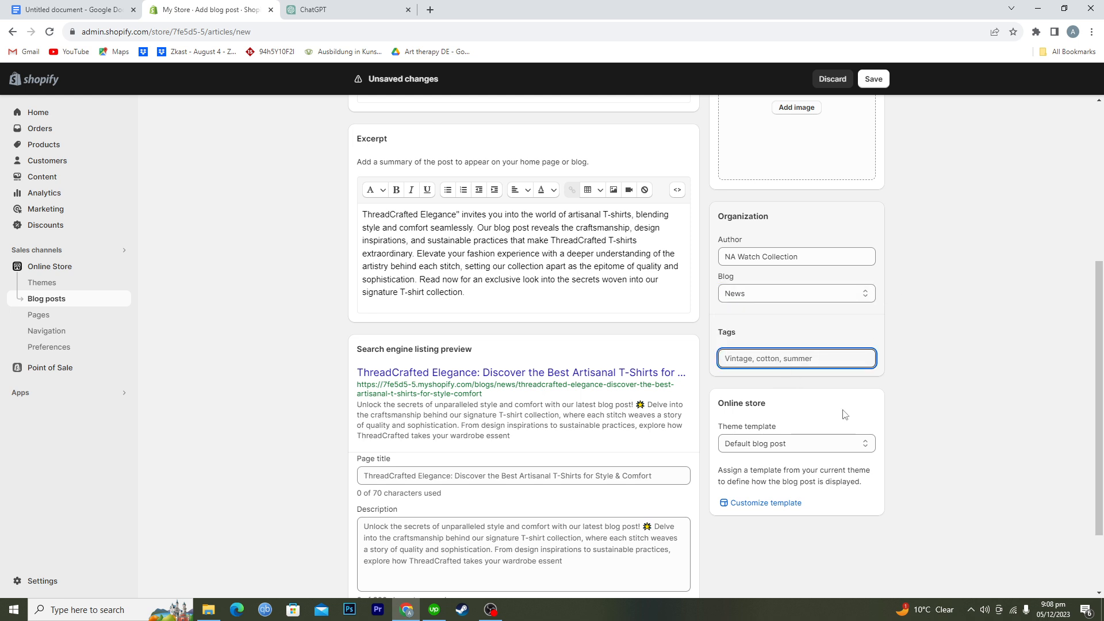
pyautogui.scroll(-3)
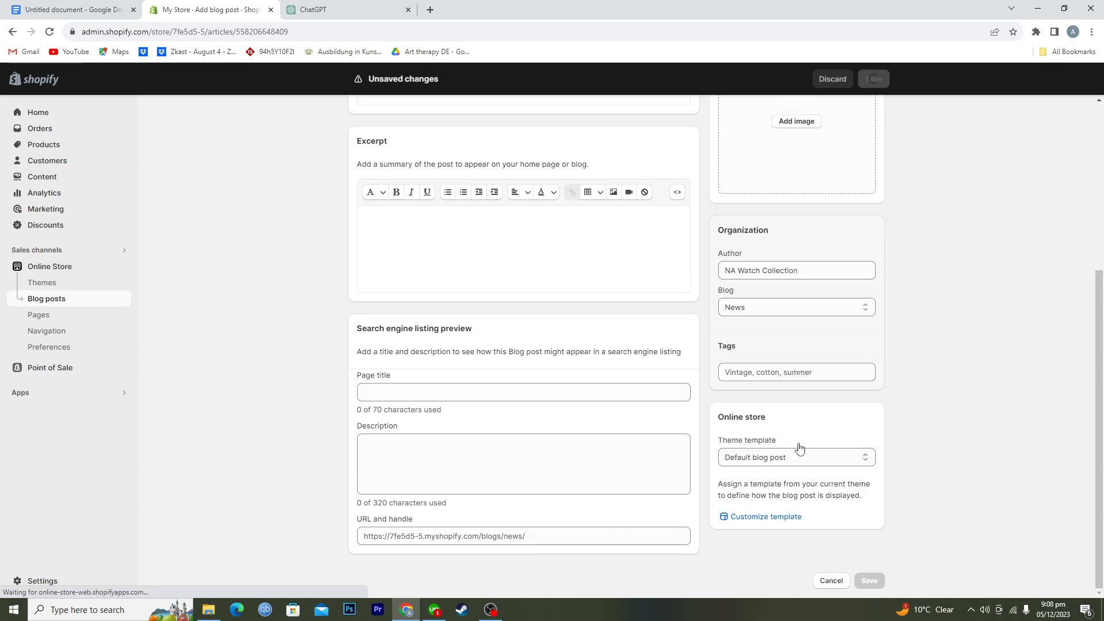
# - Save the ThreadCrafted Elegance post and wait for the 'created' confirmation
pyautogui.click(873, 79)
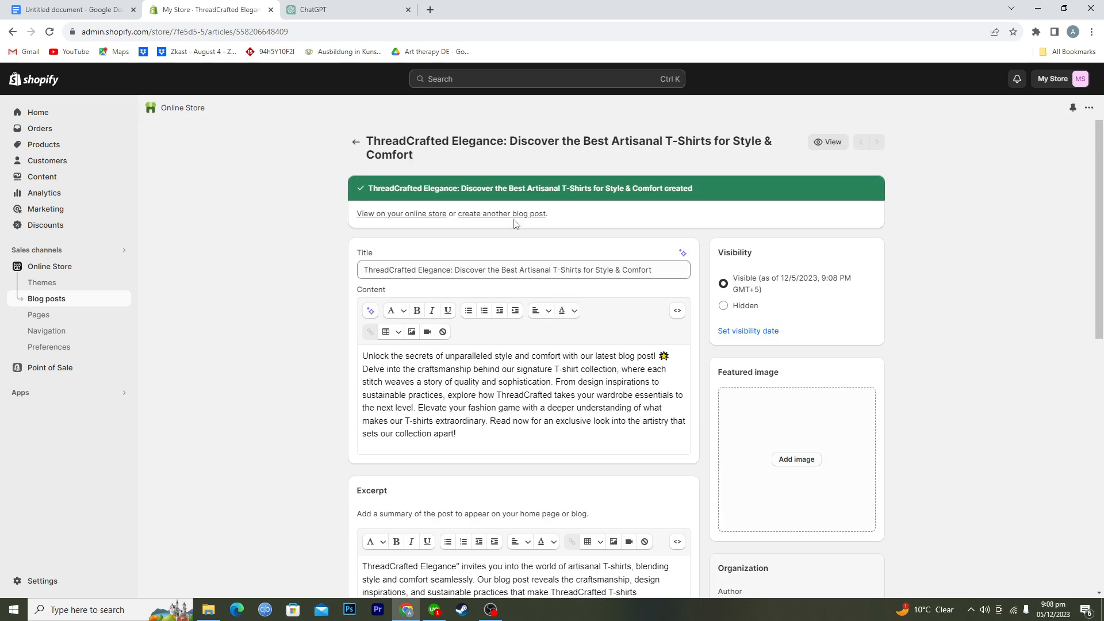
pyautogui.moveTo(406, 230)
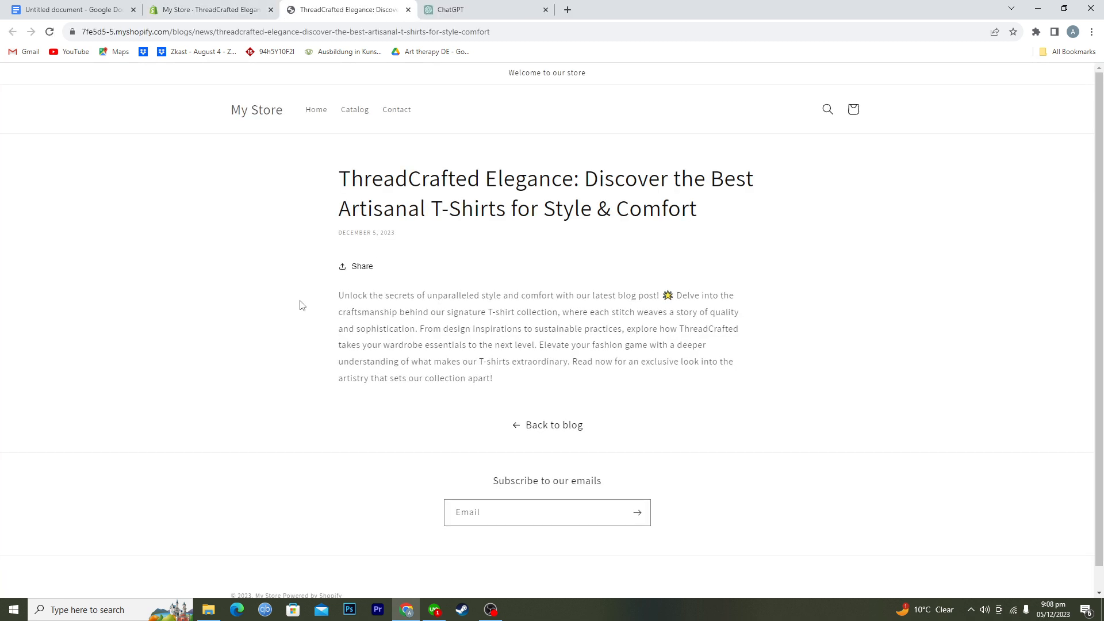
pyautogui.moveTo(284, 328)
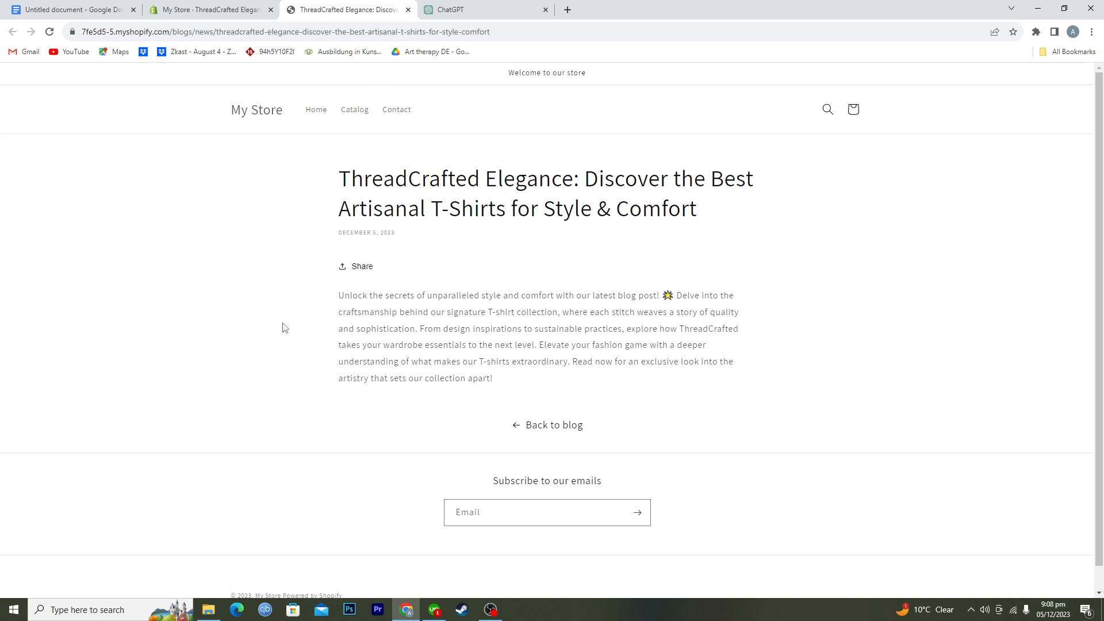
pyautogui.moveTo(268, 72)
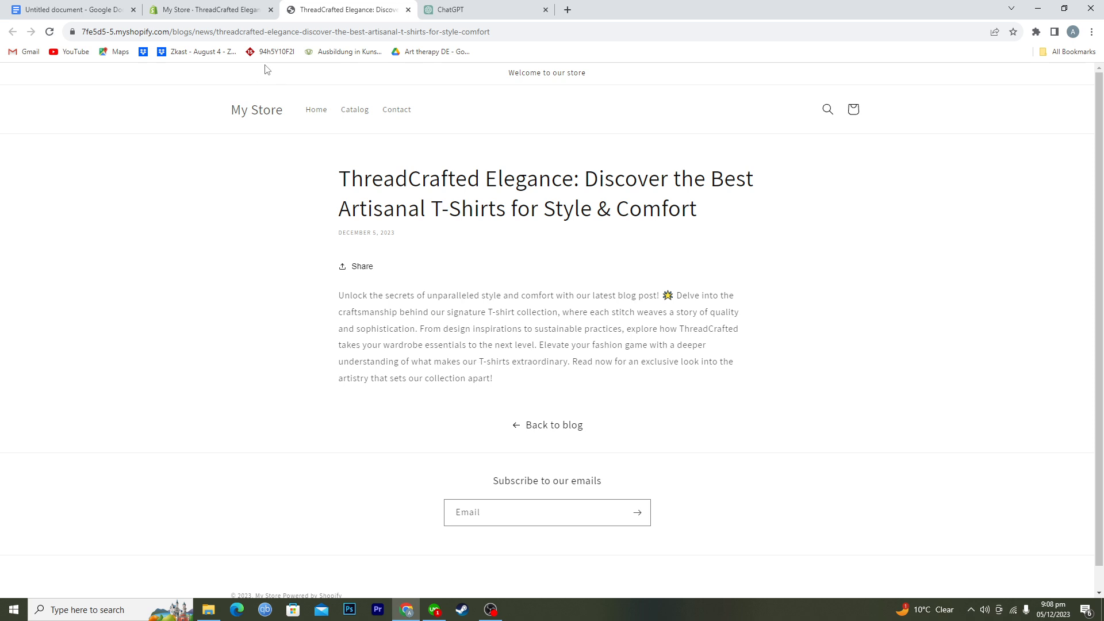
pyautogui.moveTo(221, 166)
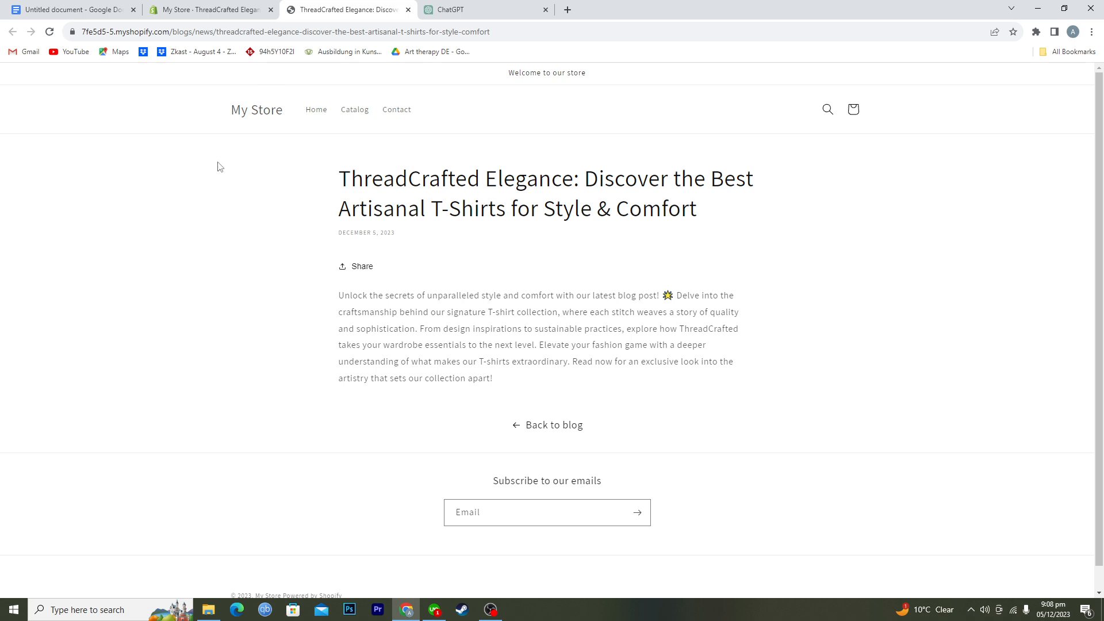